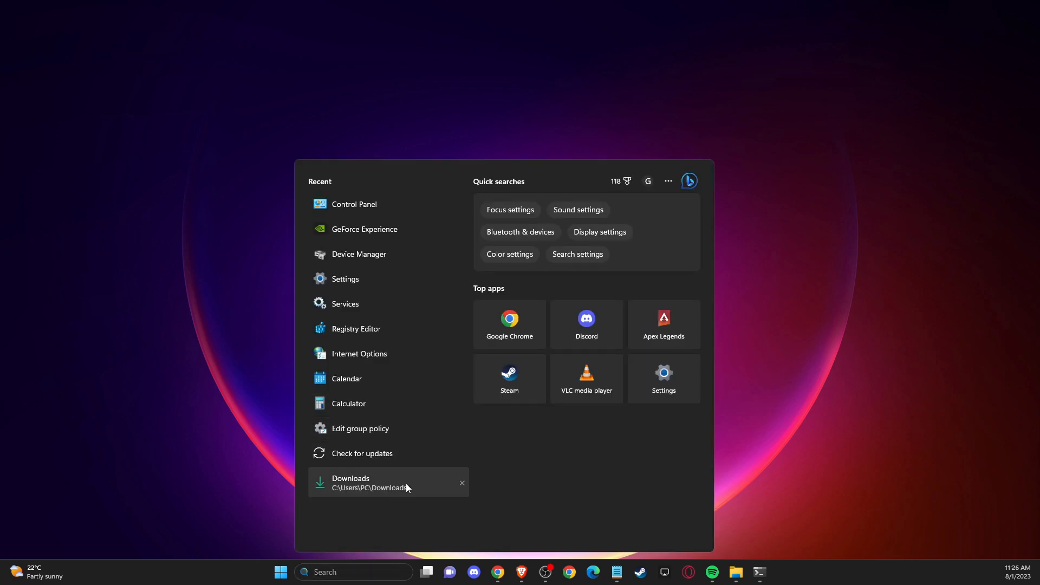
# Step: Search 'view advanced' in Windows Search to reach System Properties' Advanced settings
pyautogui.write('vie a')
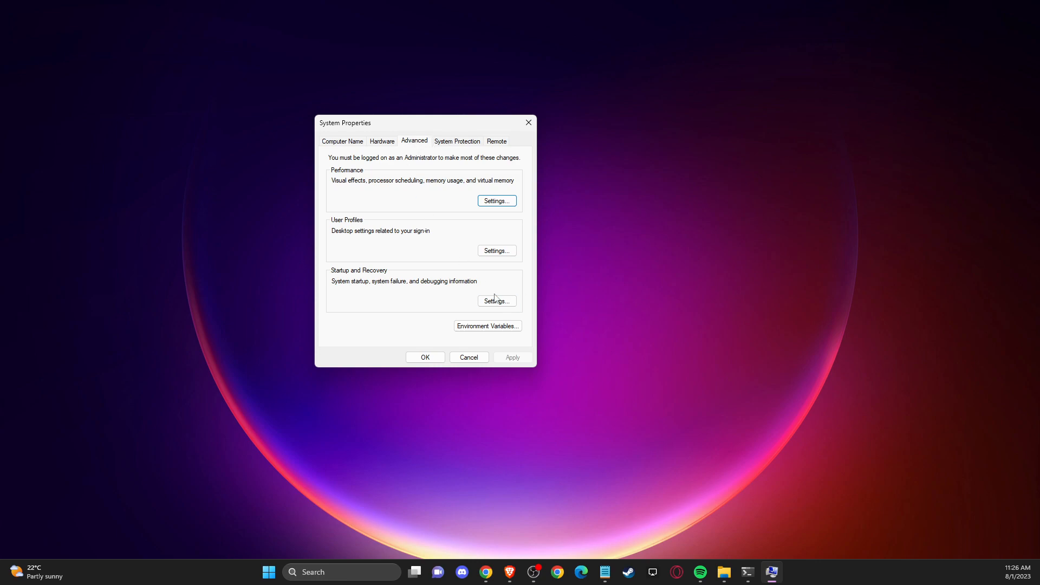
pyautogui.moveTo(503, 339)
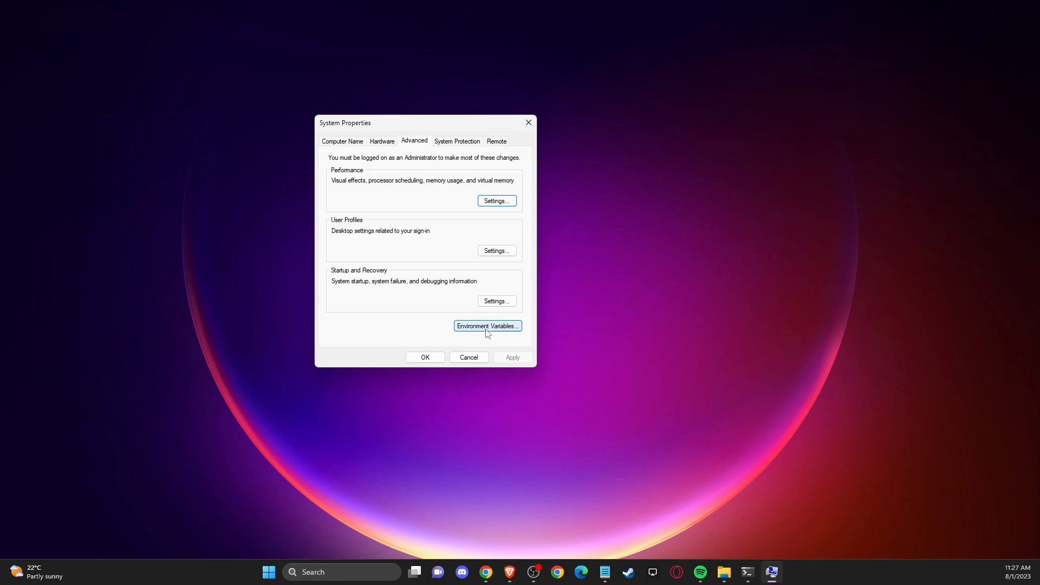
# Step: Bring up the Environment Variables window from the Advanced settings
pyautogui.click(486, 326)
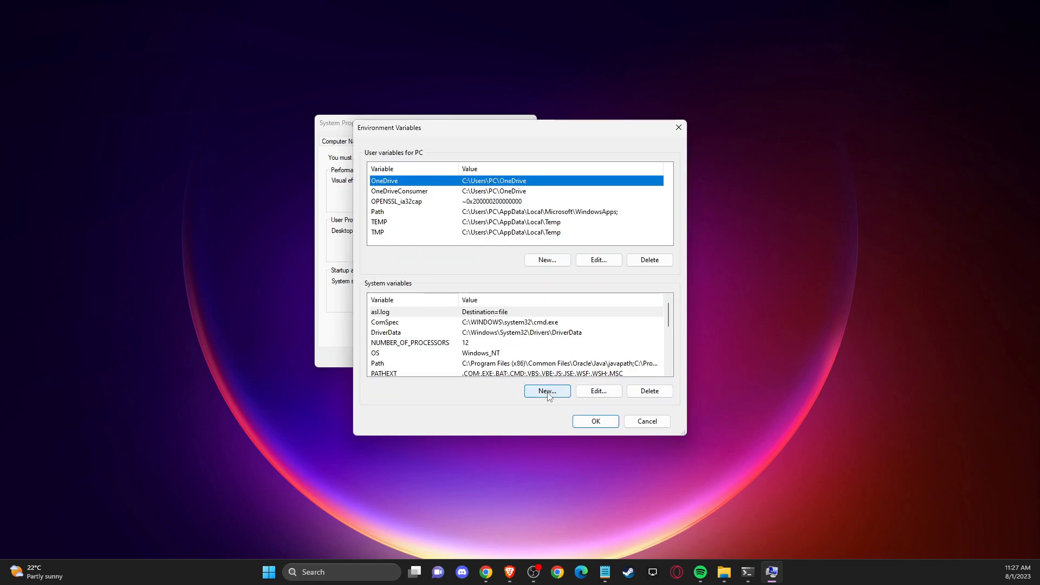
# Step: Add a new system variable named _JAVA_OPTIONS with value Xmx512M and confirm it
pyautogui.click(546, 391)
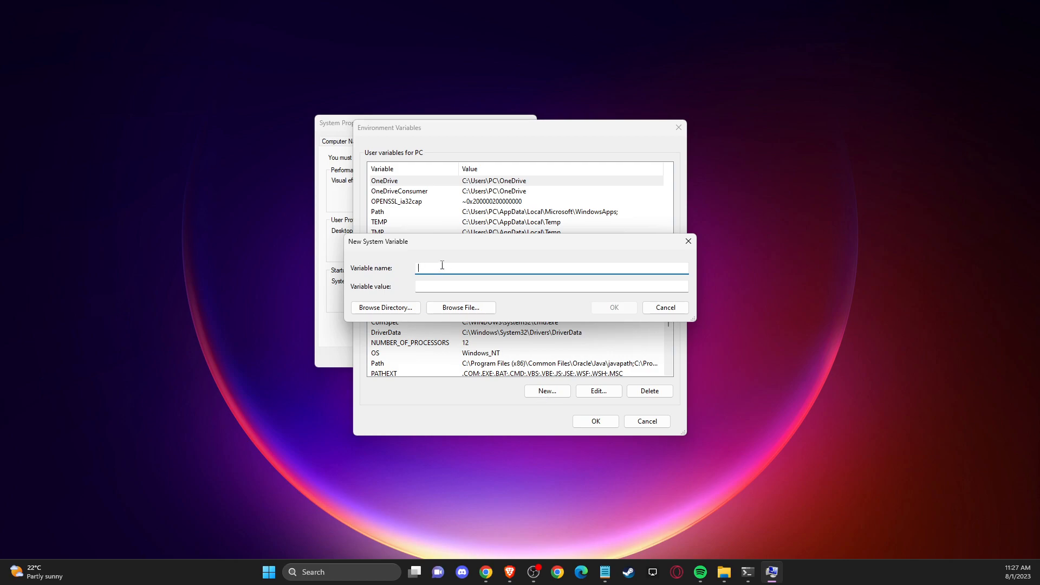
pyautogui.write('_JAVA_O')
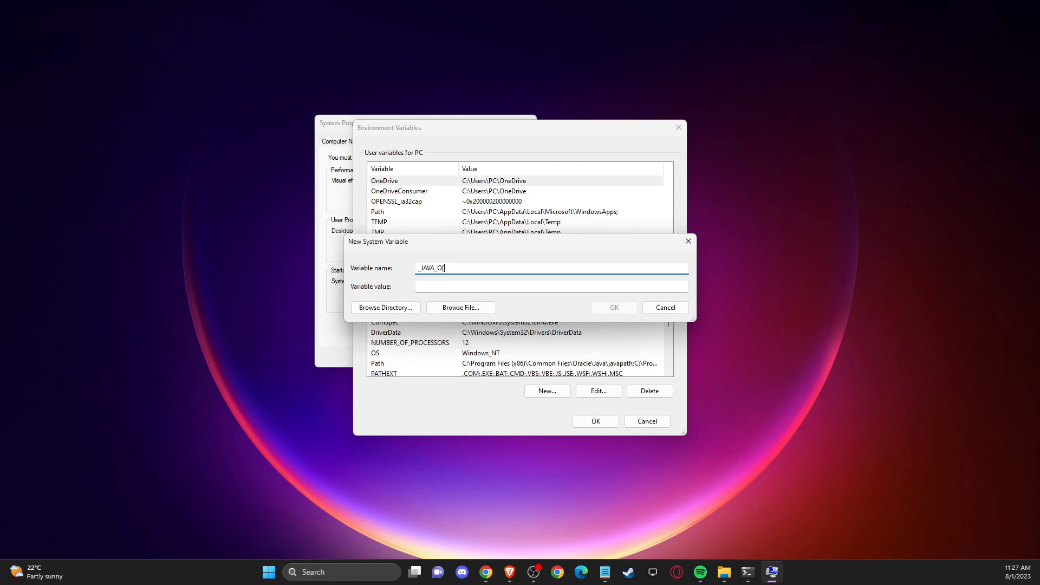
pyautogui.write('PTIONS')
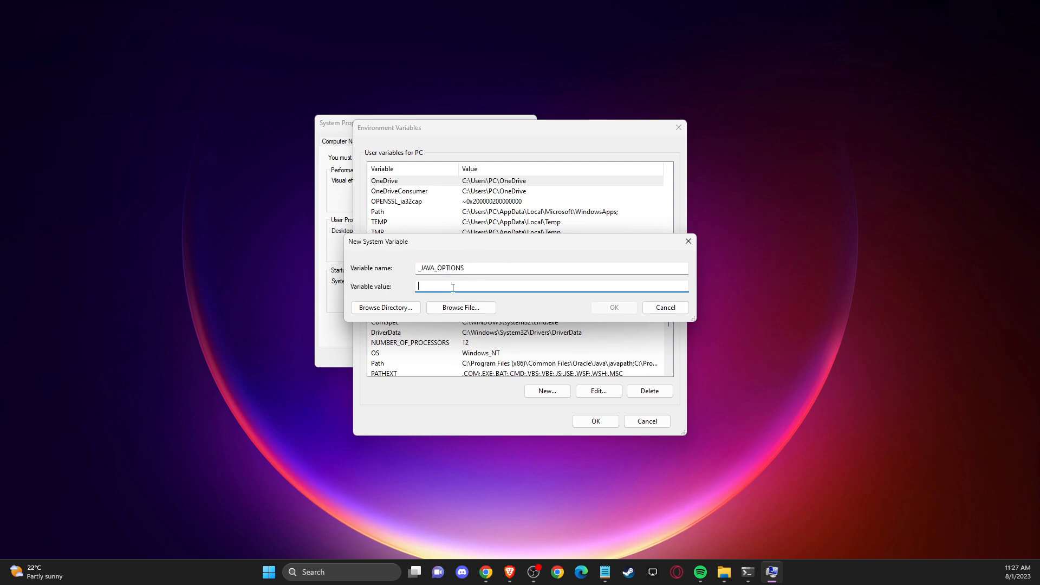
pyautogui.write('Xmx512M')
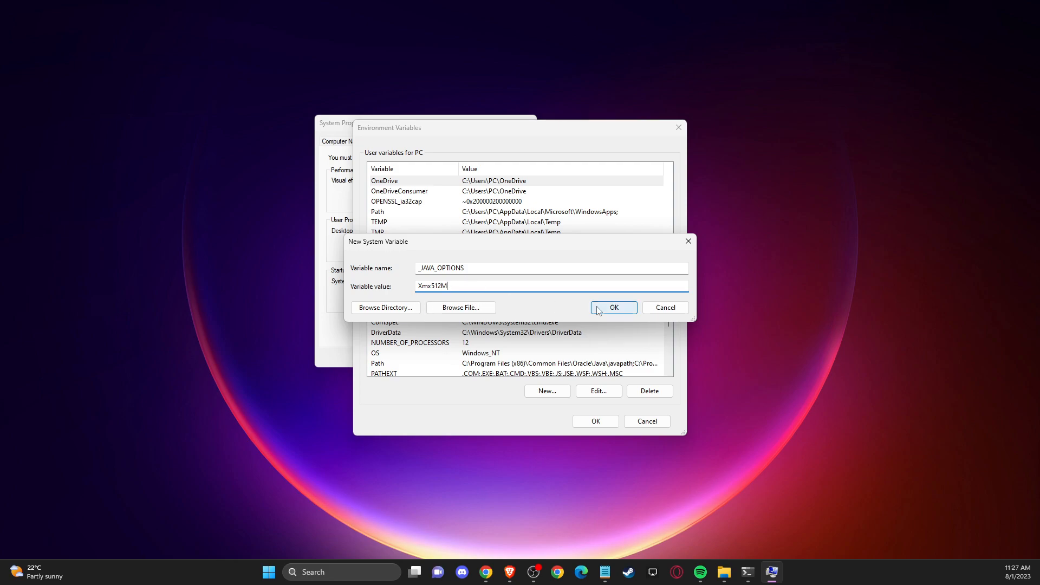
pyautogui.click(611, 308)
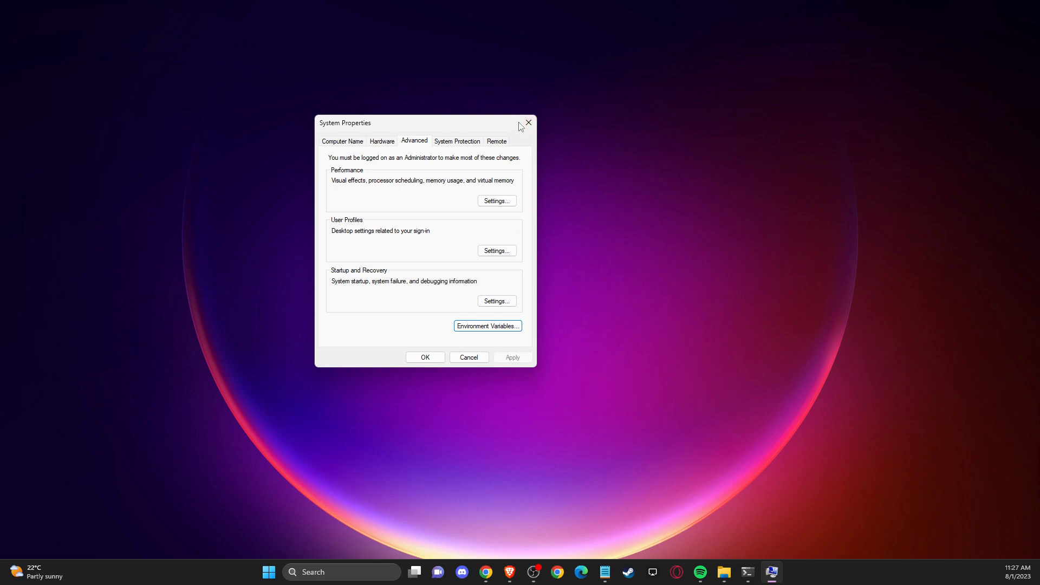
# Step: Close System Properties, leaving the desktop with the variable saved
pyautogui.click(528, 124)
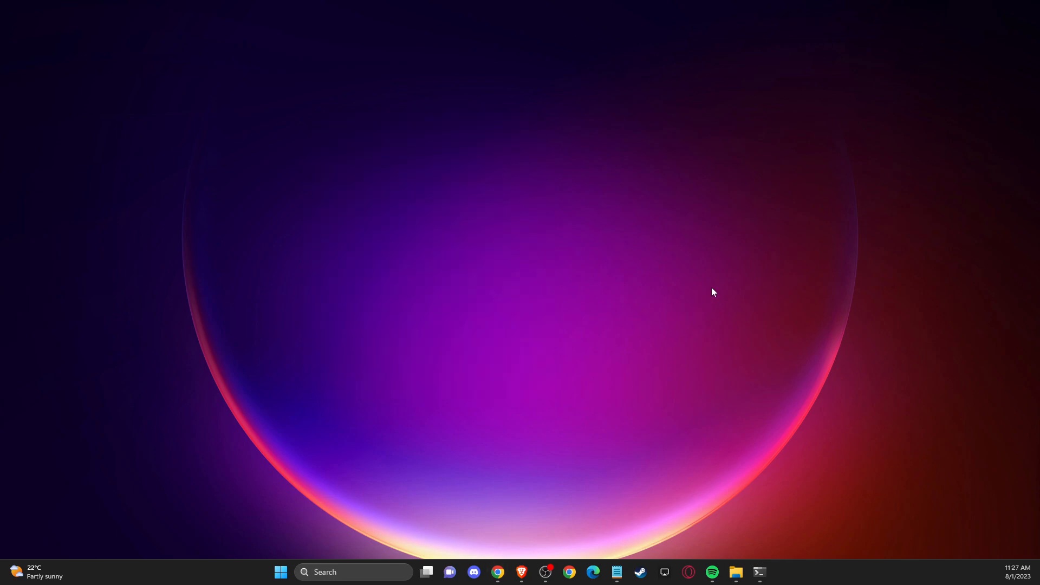
pyautogui.moveTo(1015, 360)
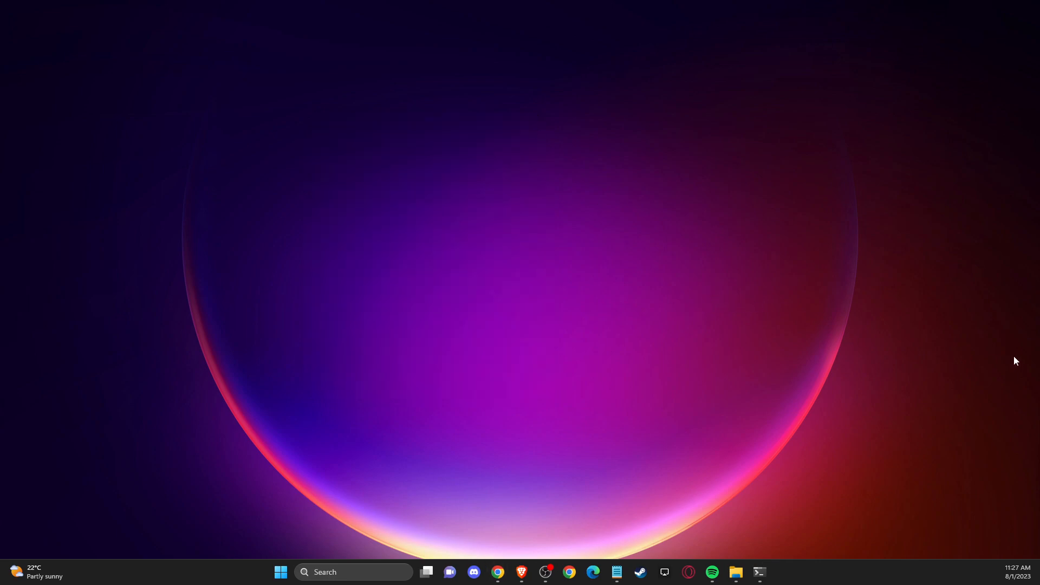